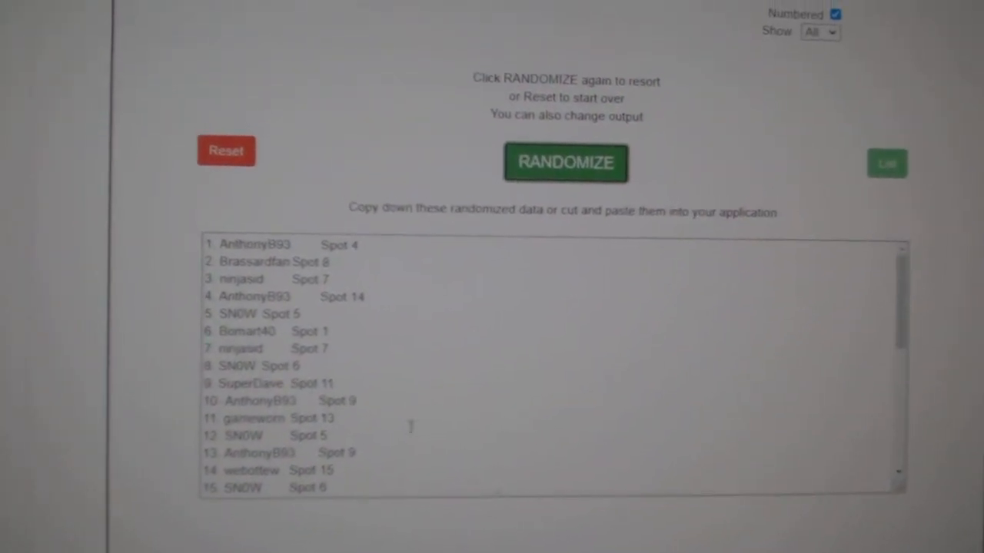
Step: Reshuffle the participant names-and-spots list twice with RANDOMIZE
{"action": "left_click", "coordinate": [565, 163]}
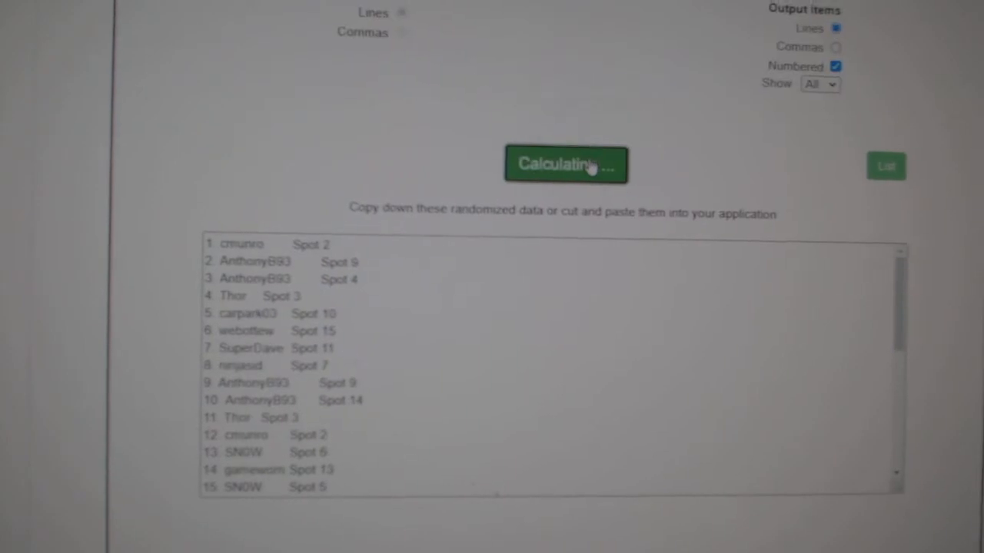
{"action": "left_click", "coordinate": [566, 164]}
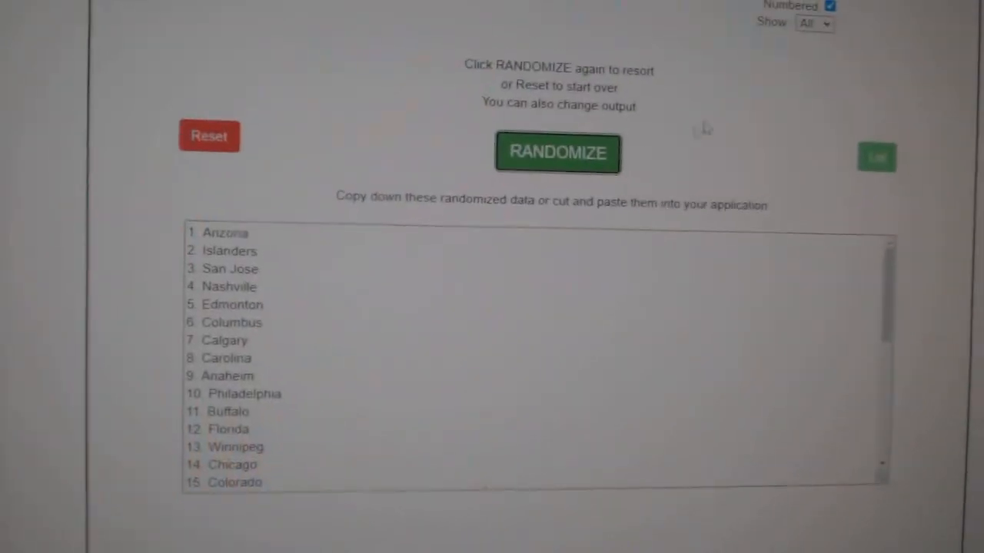
Step: Shuffle the NHL team list twice and select the results for copying
{"action": "left_click", "coordinate": [556, 152]}
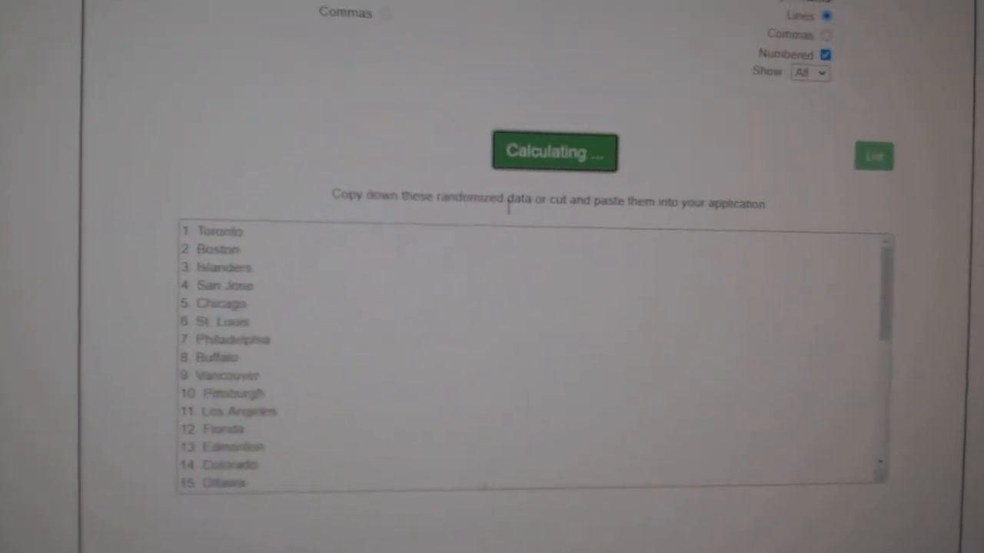
{"action": "left_click", "coordinate": [554, 152]}
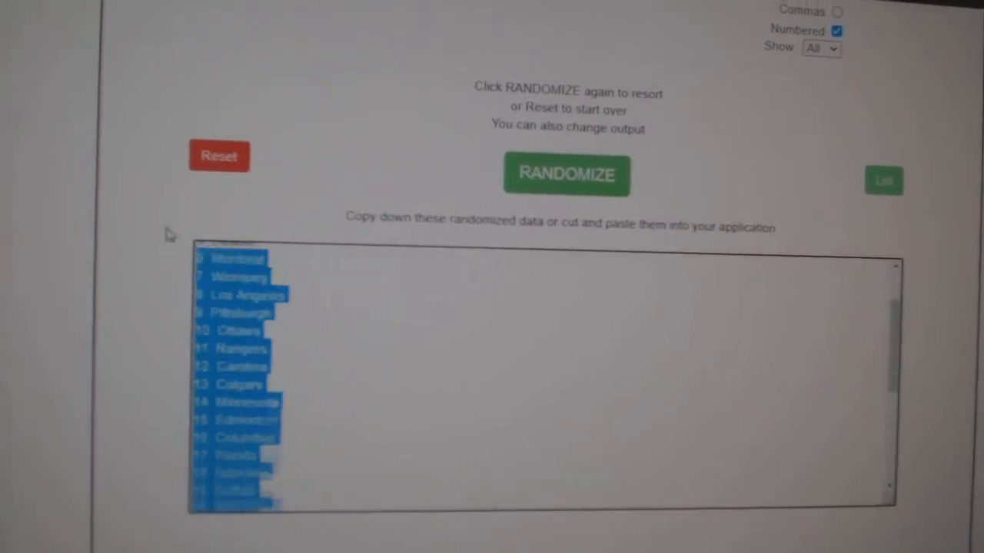
{"action": "left_click", "coordinate": [565, 175]}
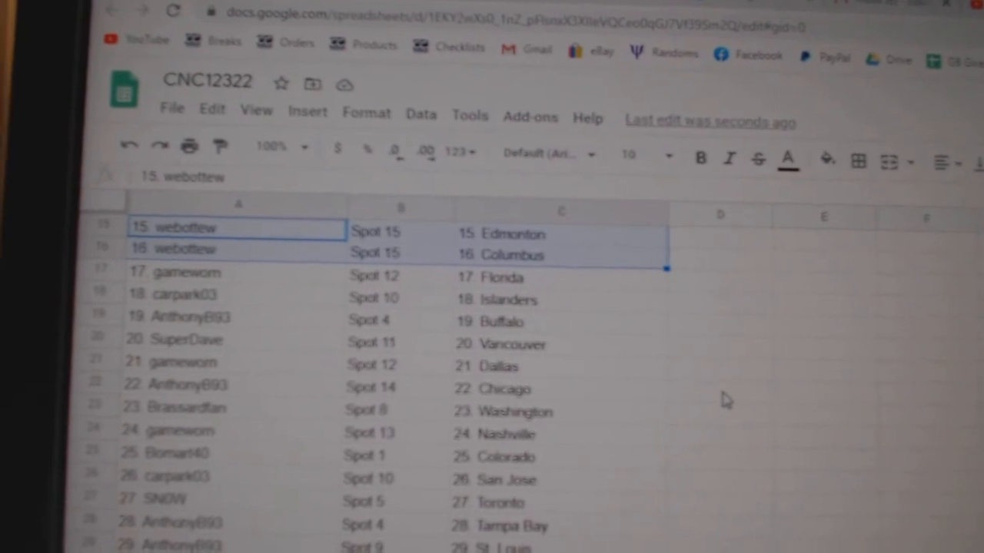
Step: Check the team pairings down to the last rows, including SN0W with Toronto
{"action": "scroll", "scroll_direction": "down", "scroll_amount": 3}
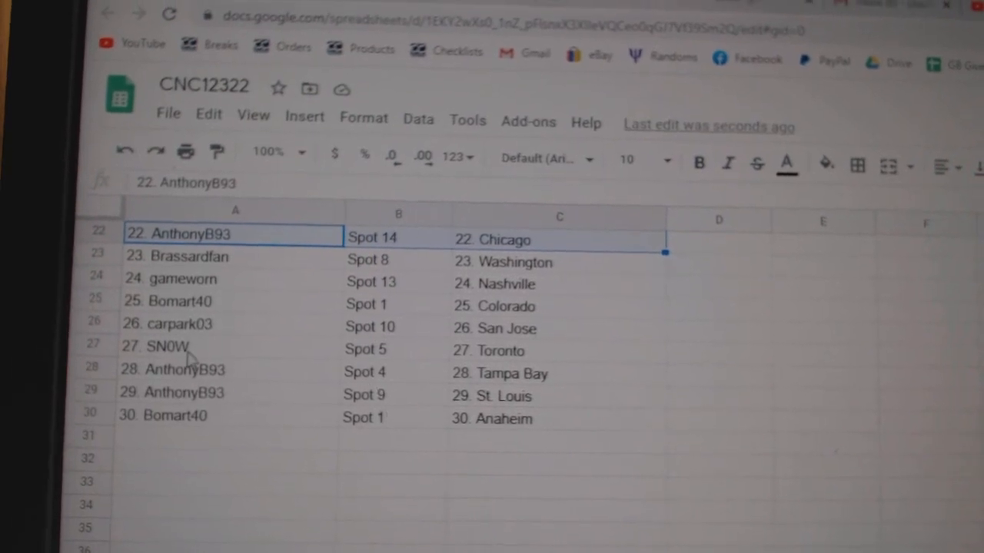
{"action": "left_click", "coordinate": [230, 346]}
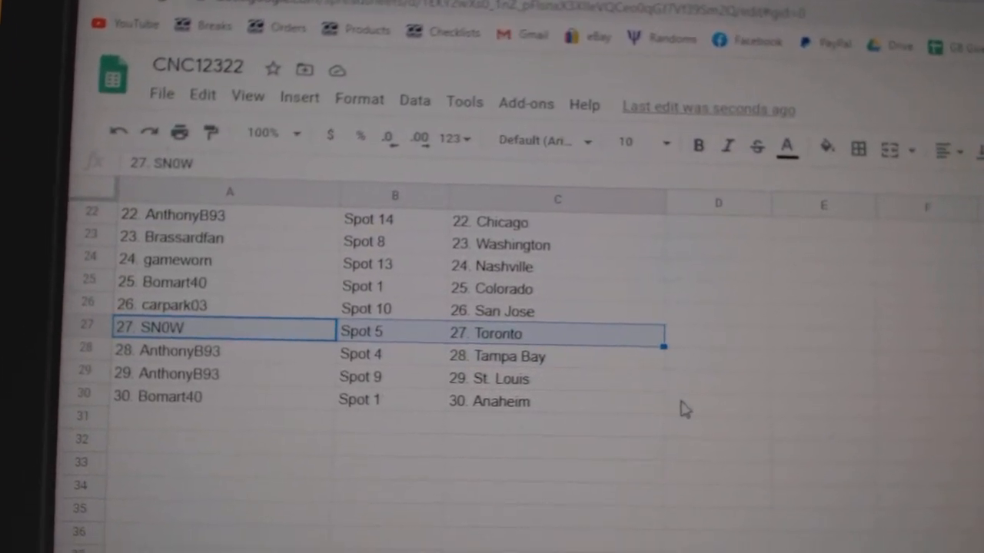